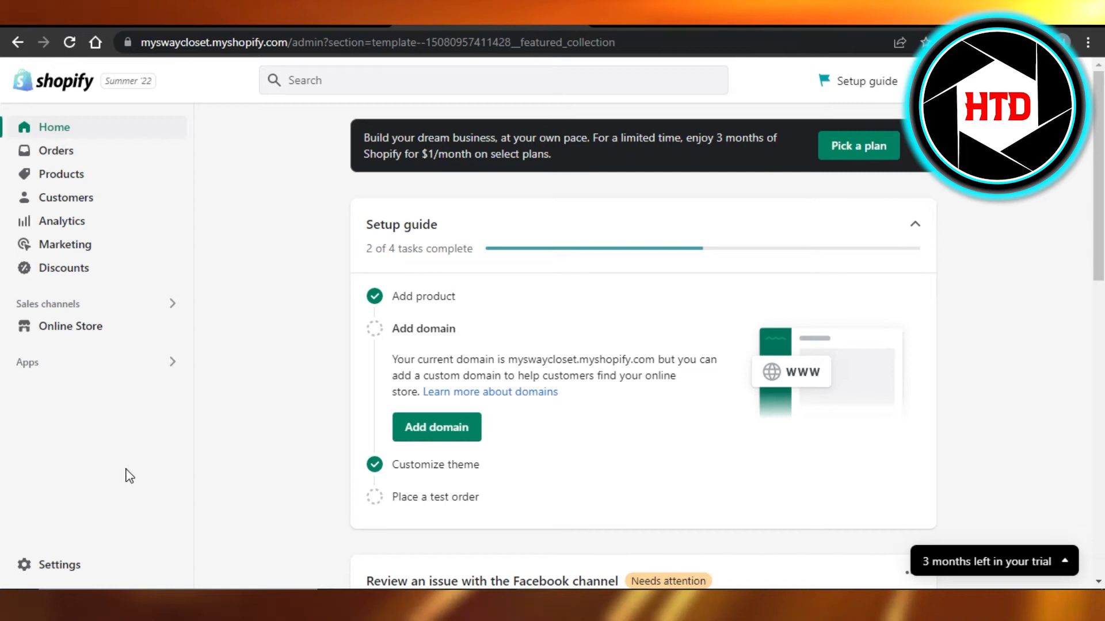
# Step: Navigate from the store admin into Settings and then the Payments page
pyautogui.click(59, 565)
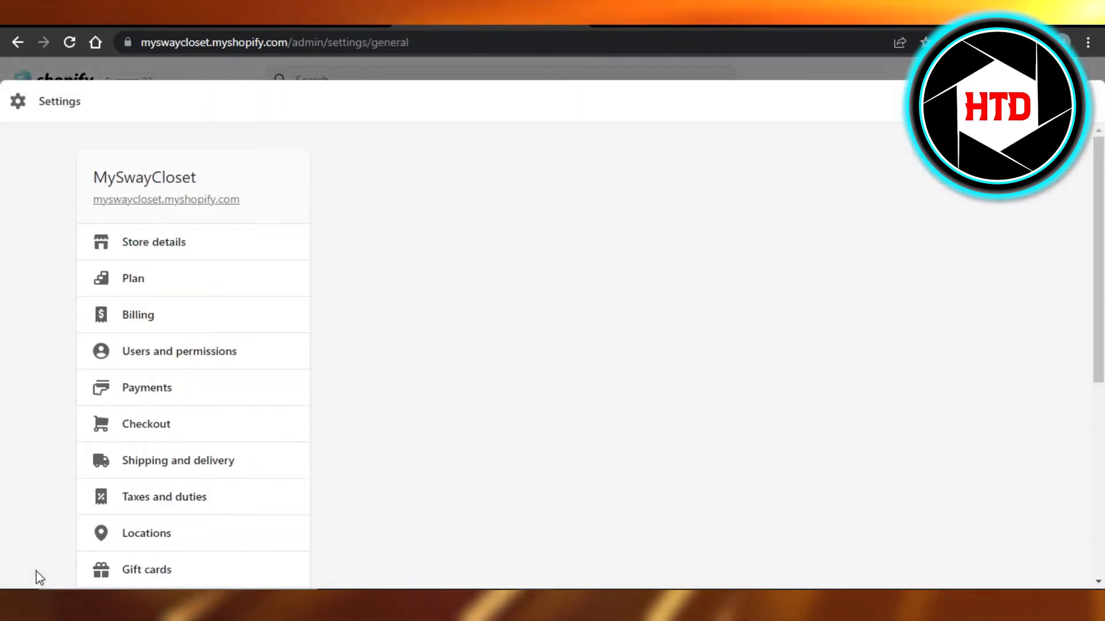
pyautogui.click(154, 242)
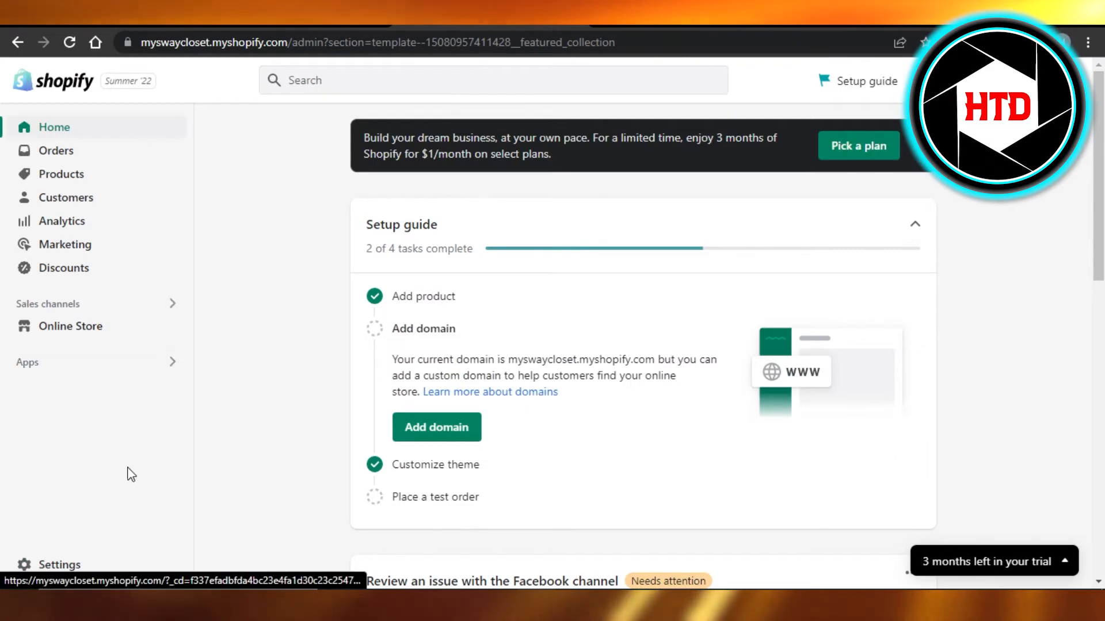
pyautogui.click(59, 564)
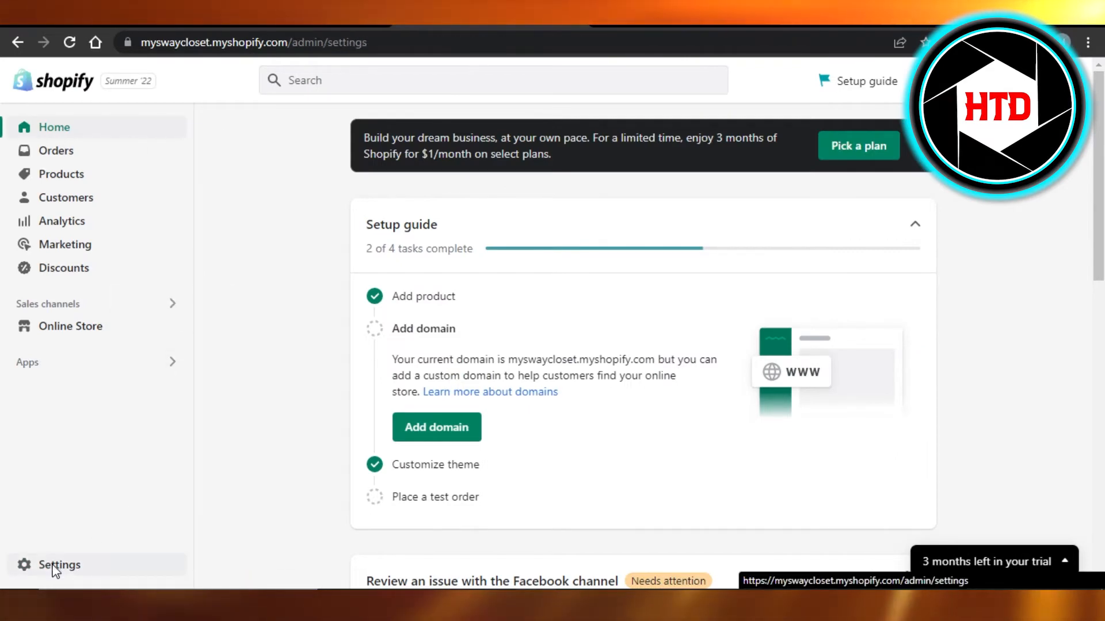
pyautogui.click(59, 565)
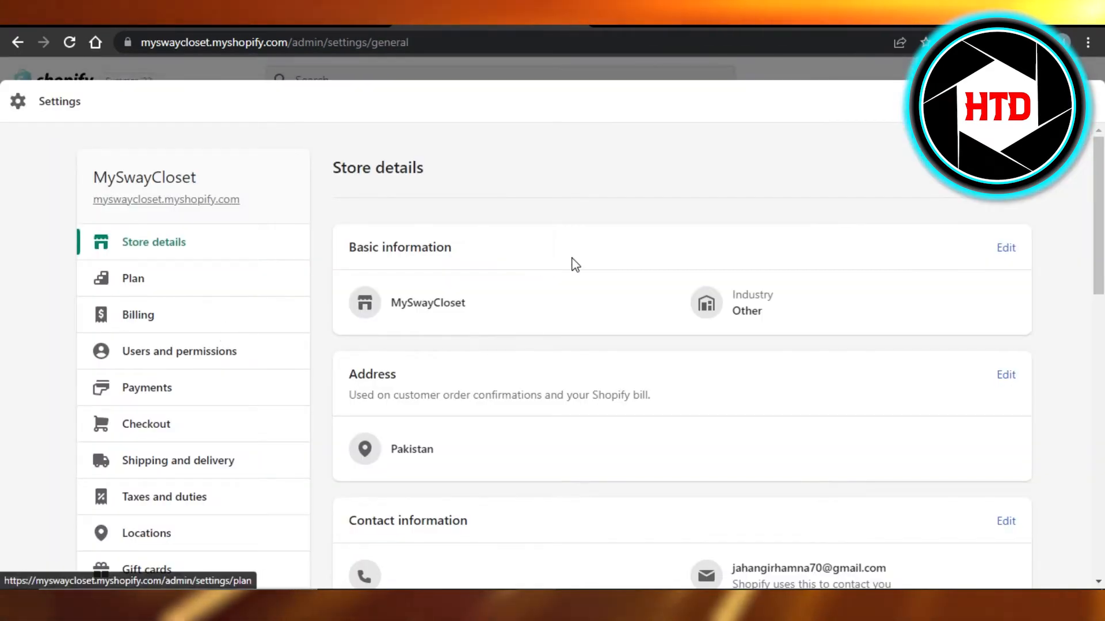
pyautogui.moveTo(147, 388)
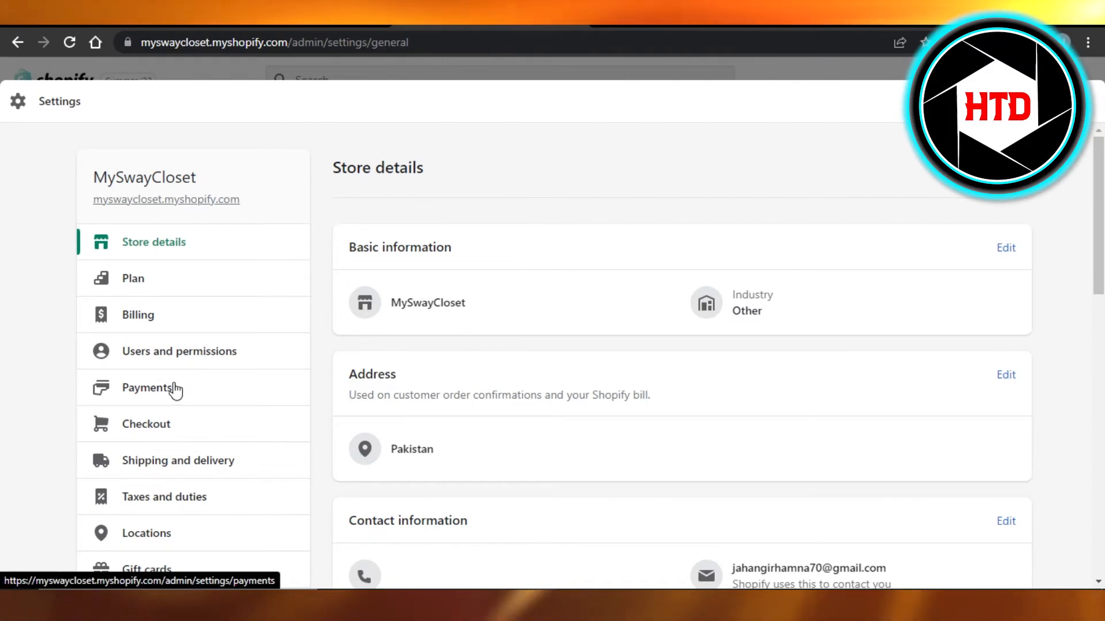
pyautogui.click(147, 387)
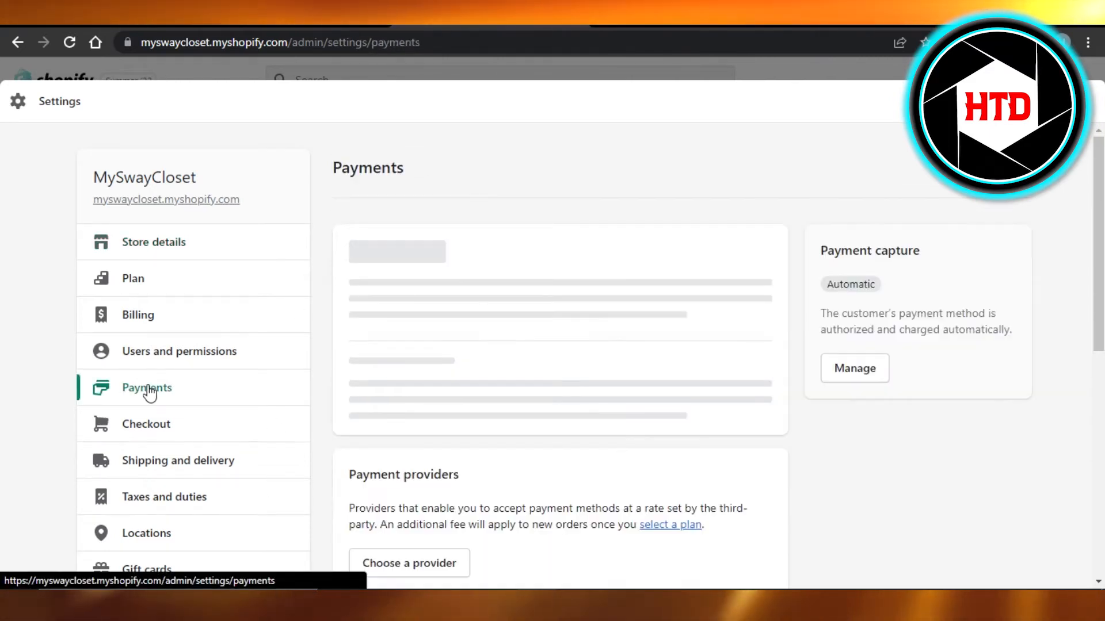
# Step: Start adding a supported payment method further down the Payments page
pyautogui.scroll(-3)
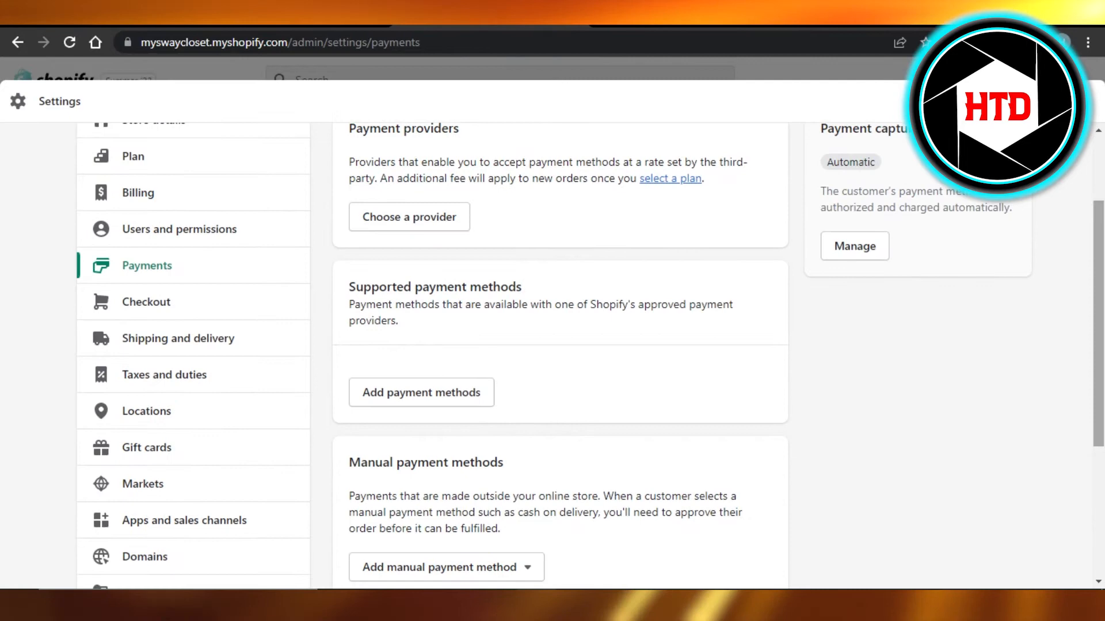
pyautogui.scroll(-3)
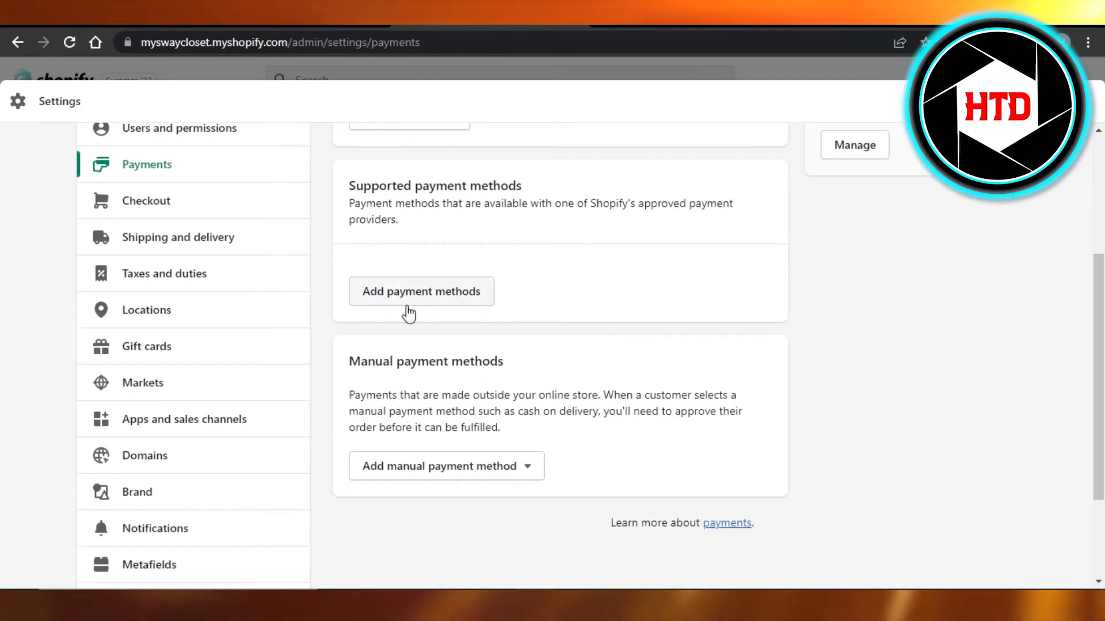
pyautogui.click(421, 291)
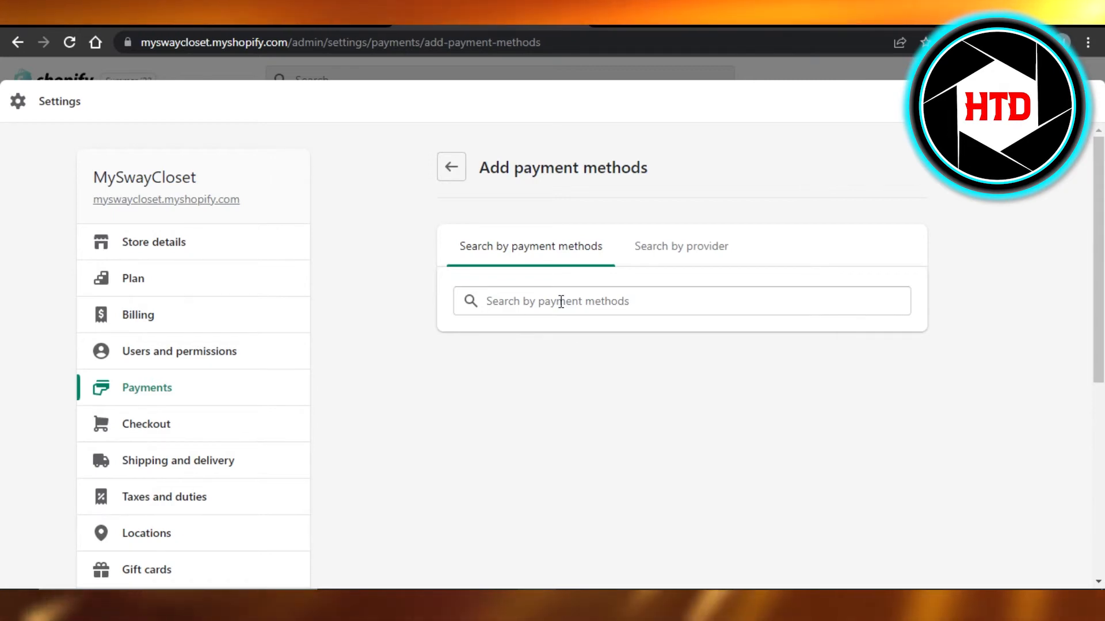
pyautogui.write('aft')
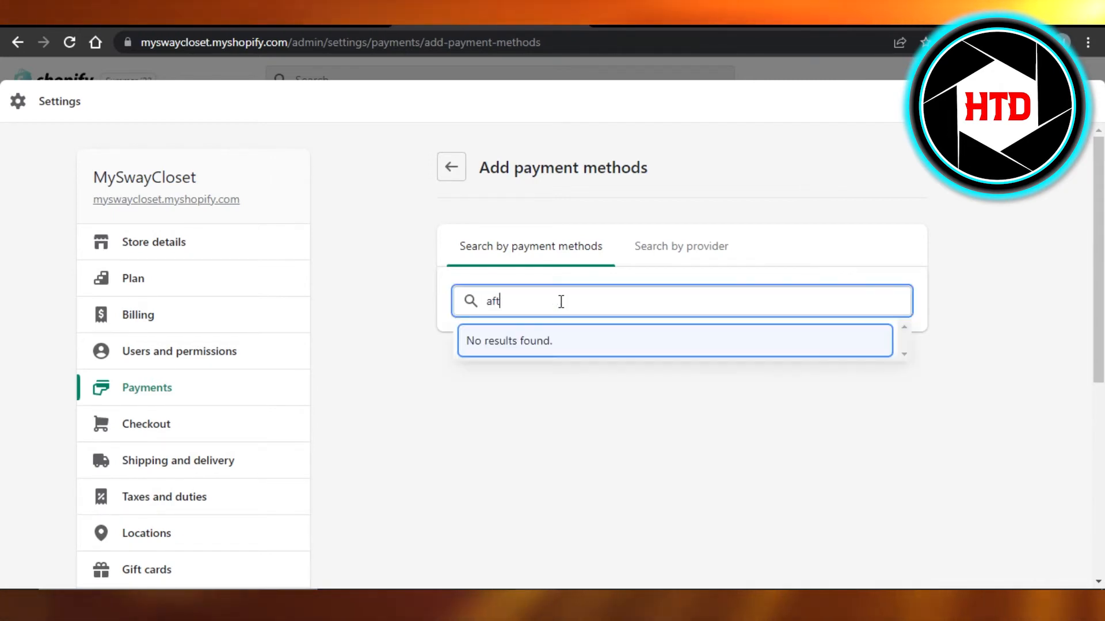
pyautogui.press('Backspace')
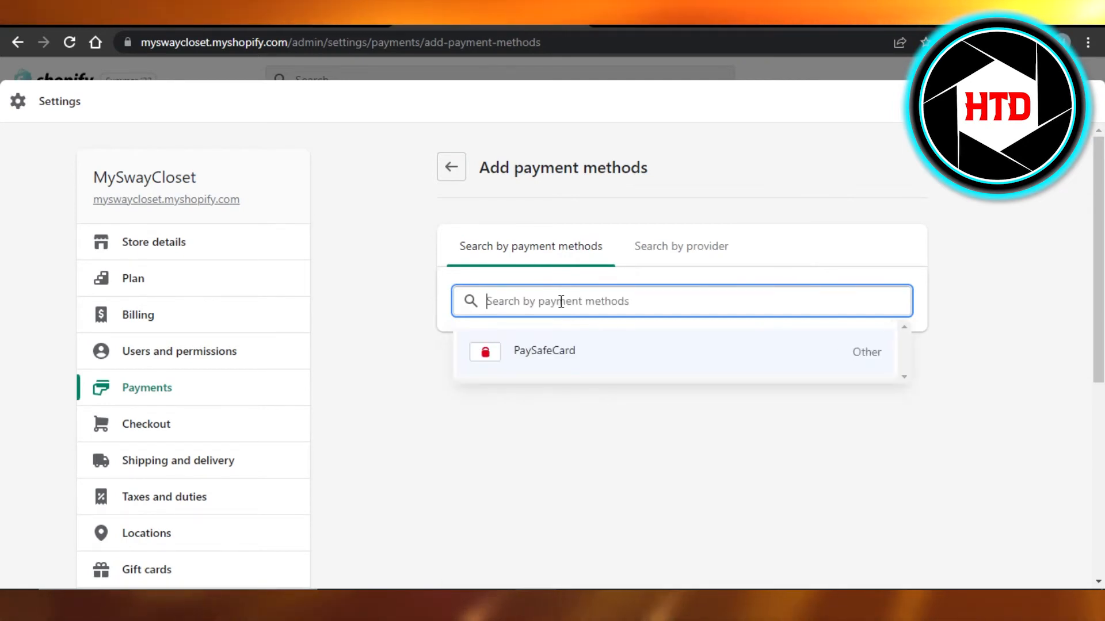
pyautogui.write('A')
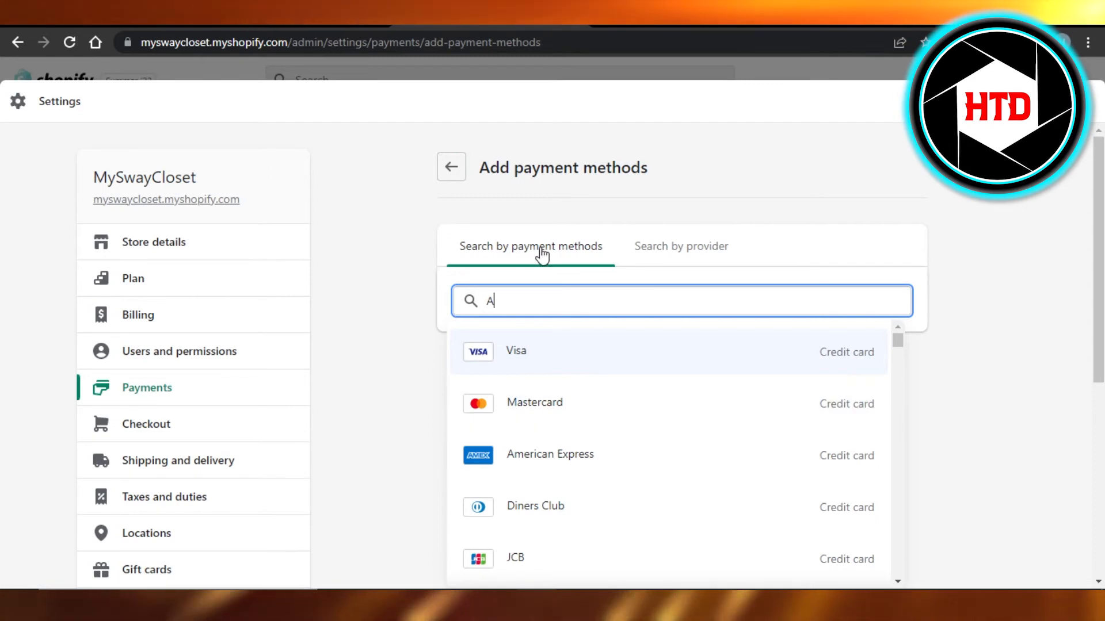
pyautogui.click(451, 167)
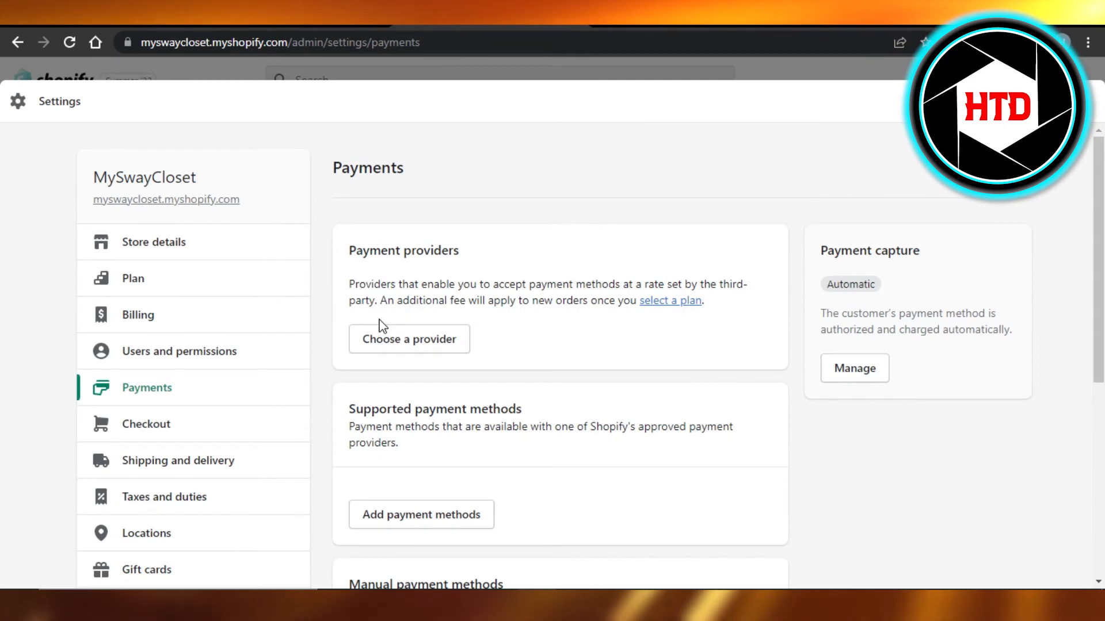
# Step: Open the third-party provider list and filter it by 'A', showing Adyen and Airpay
pyautogui.click(408, 339)
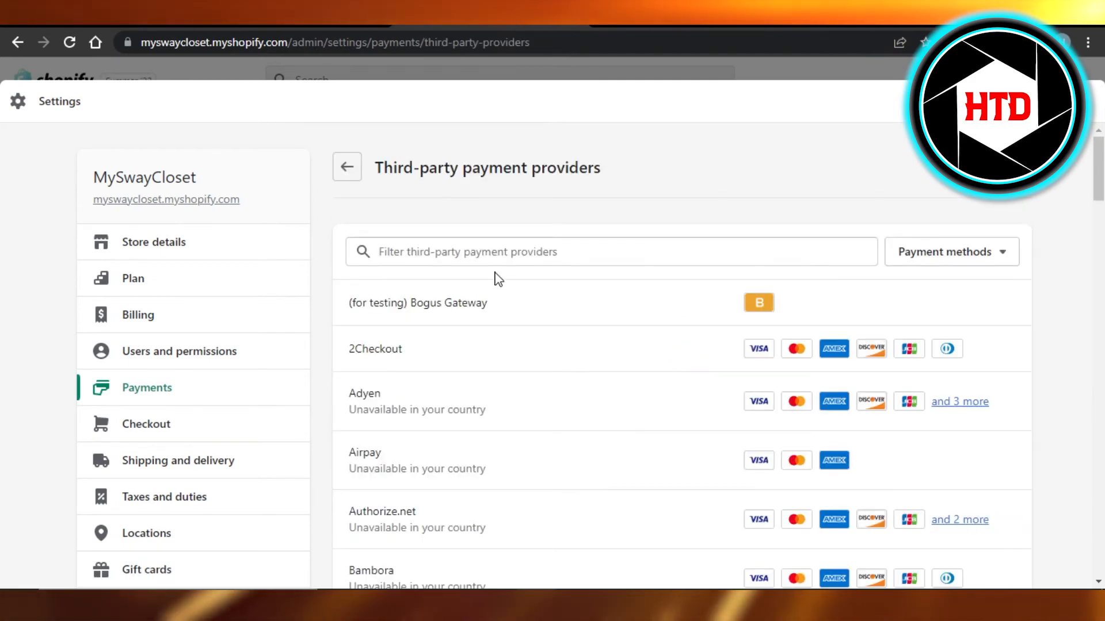
pyautogui.click(610, 252)
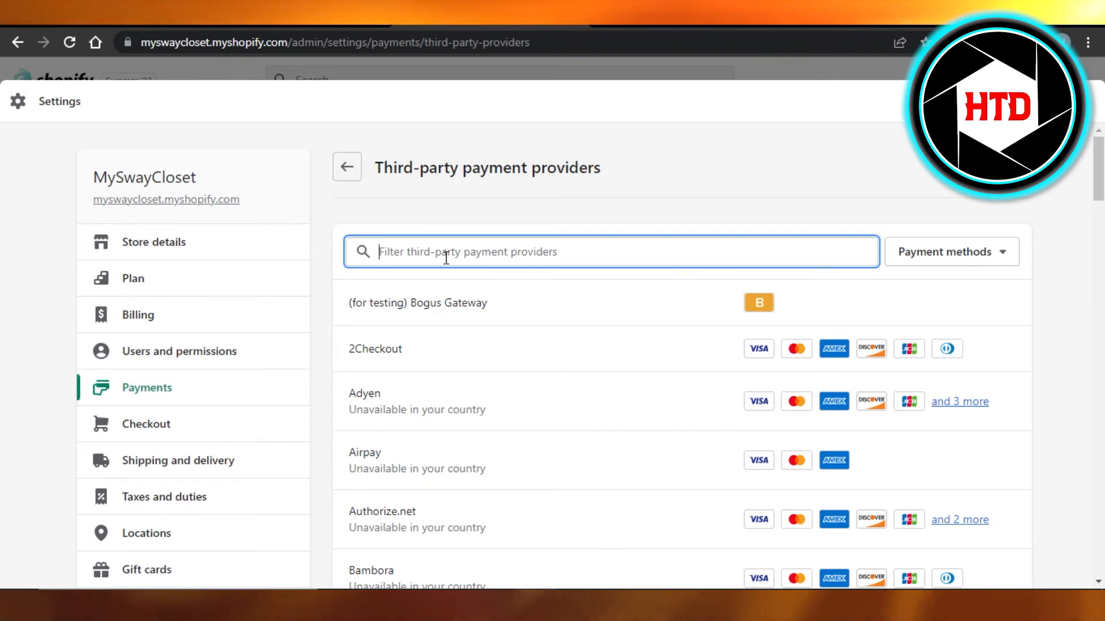
pyautogui.write('A')
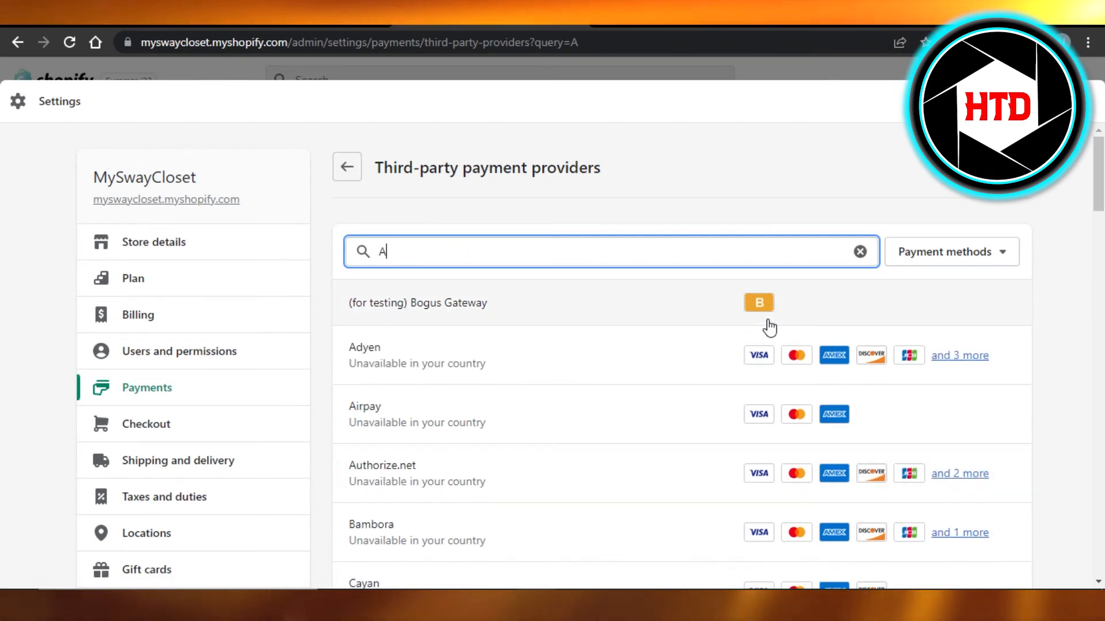